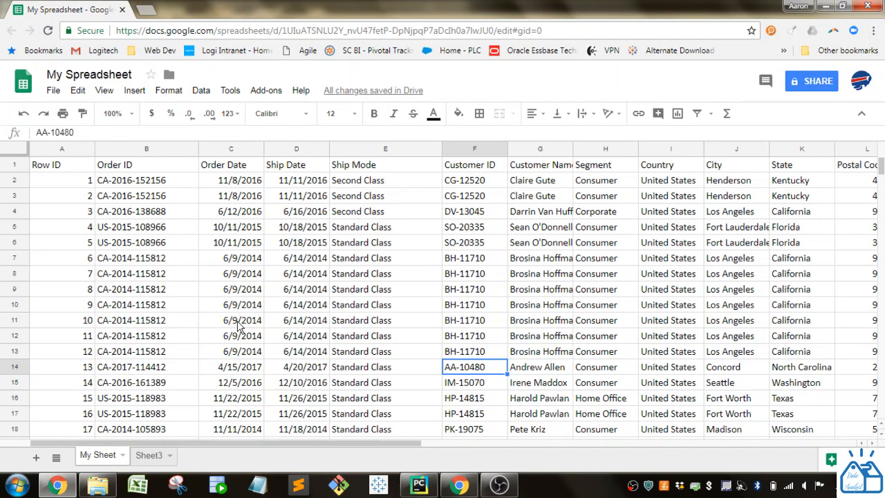
mouse_move(310, 280)
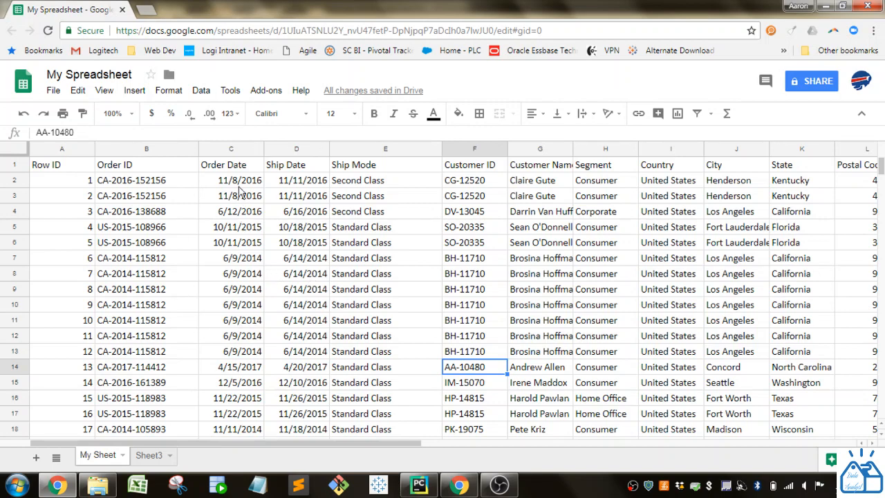
mouse_move(250, 213)
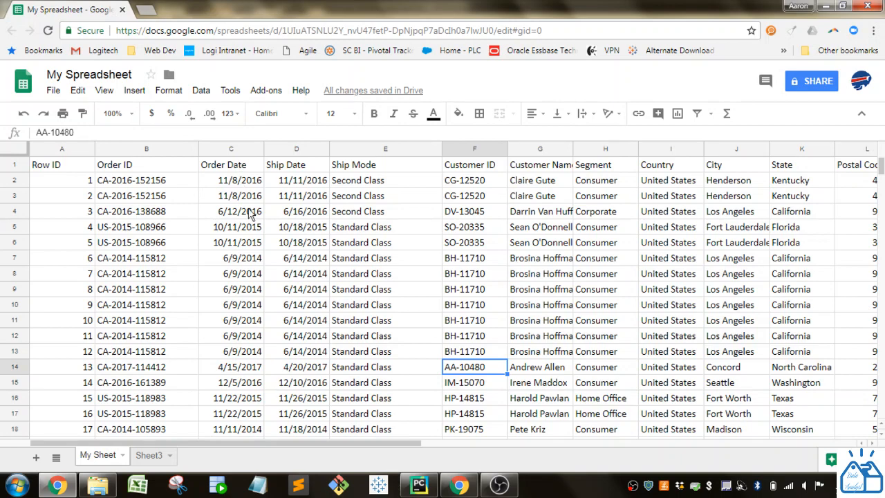
- Click inside the order data so the whole table can be selected
click(231, 211)
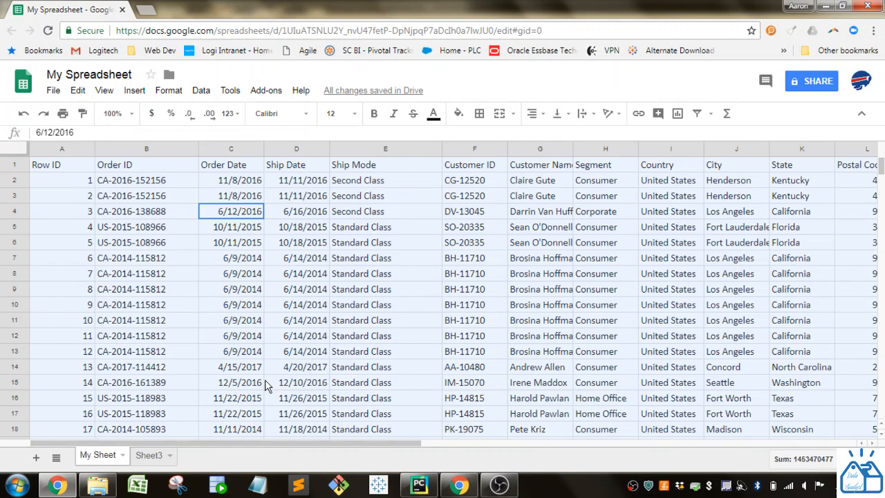
- Open the Data menu to reach Sort range for A1:U9995
click(202, 90)
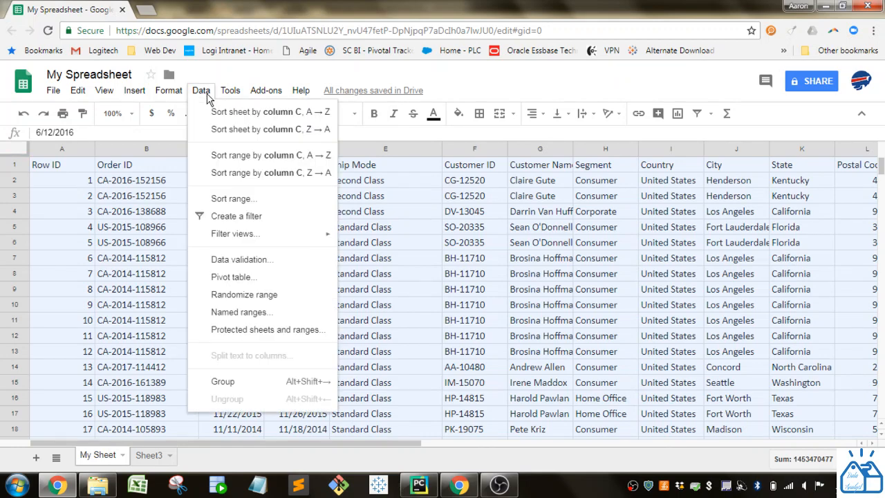
mouse_move(242, 129)
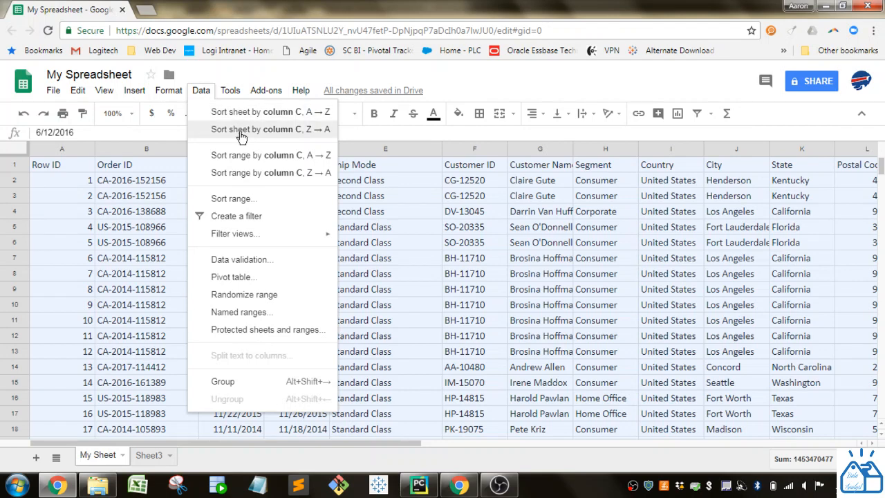
mouse_move(242, 155)
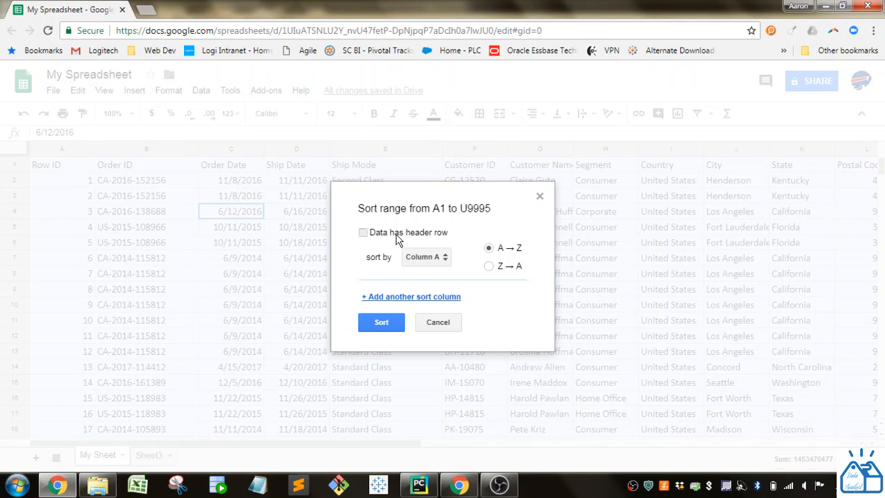
- Sort A1:U9995 by Order Date A→Z, treating row 1 as a header row
click(363, 232)
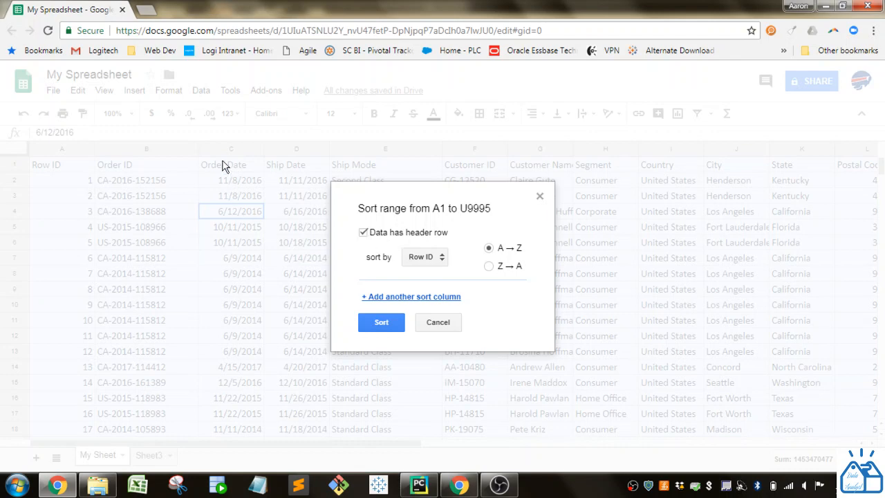
mouse_move(237, 358)
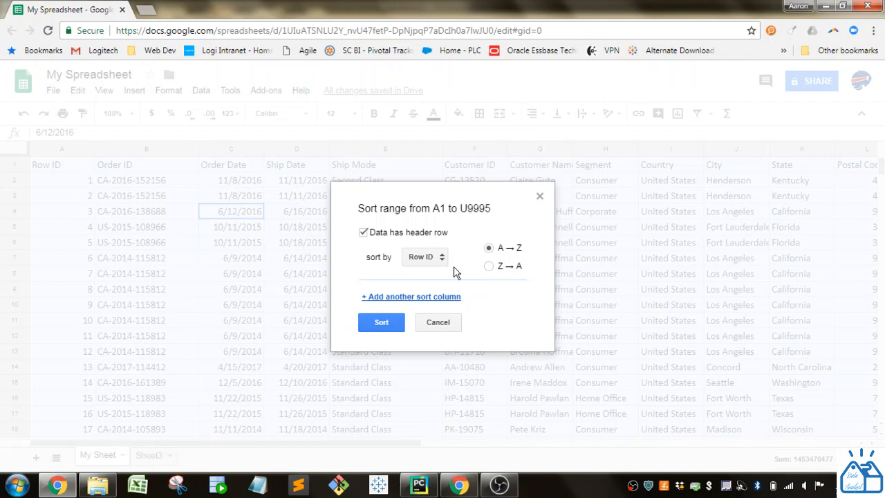
click(425, 256)
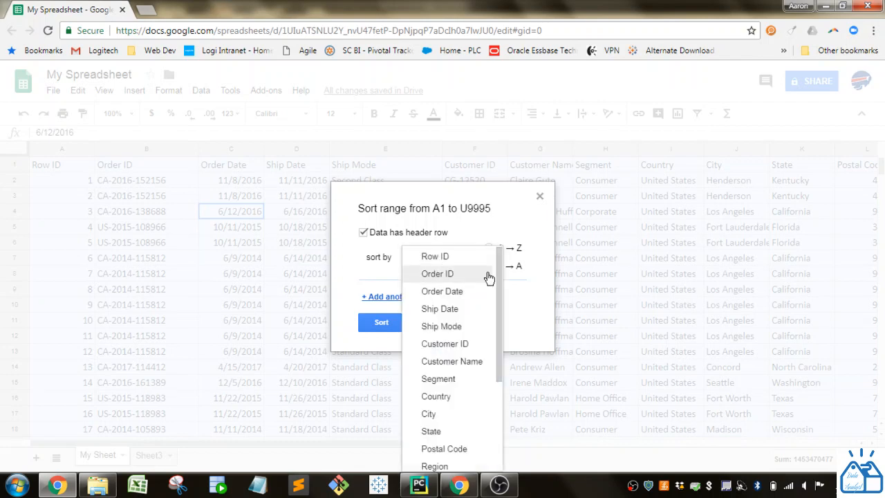
click(437, 291)
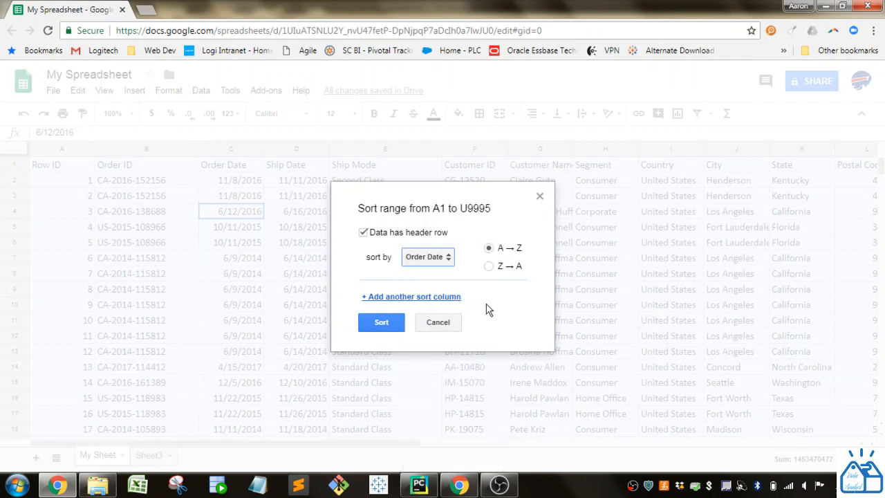
mouse_move(505, 249)
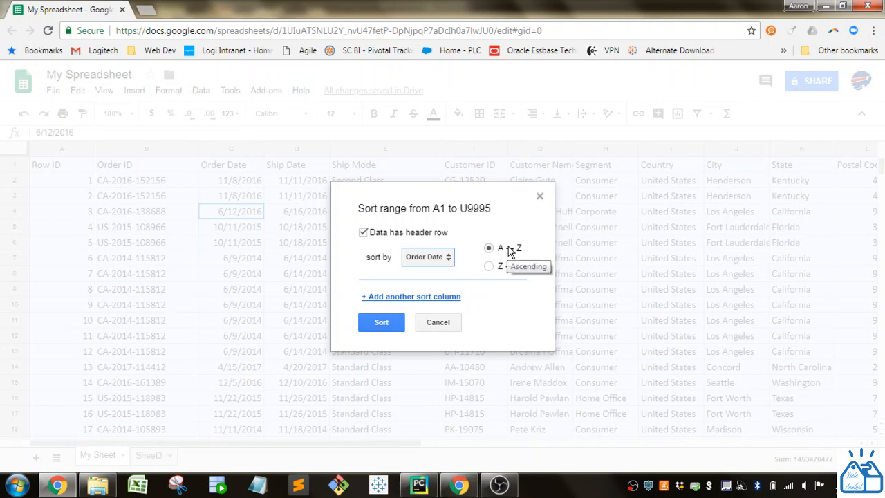
mouse_move(502, 307)
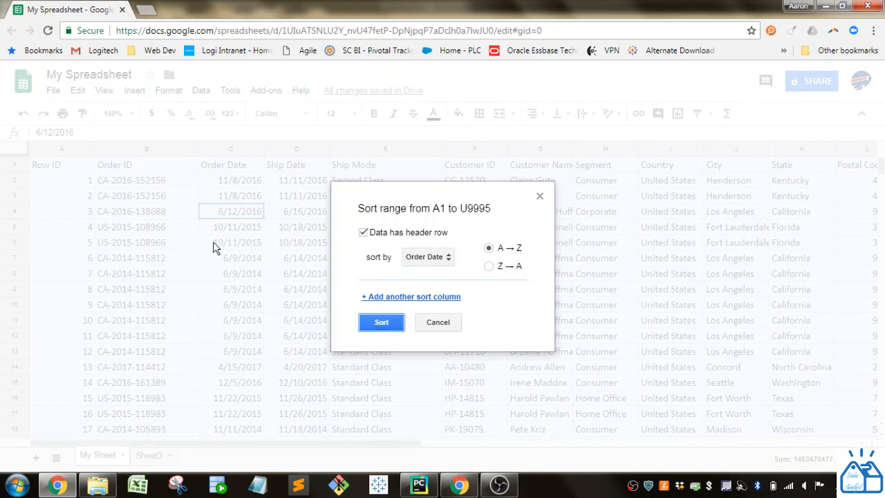
click(381, 322)
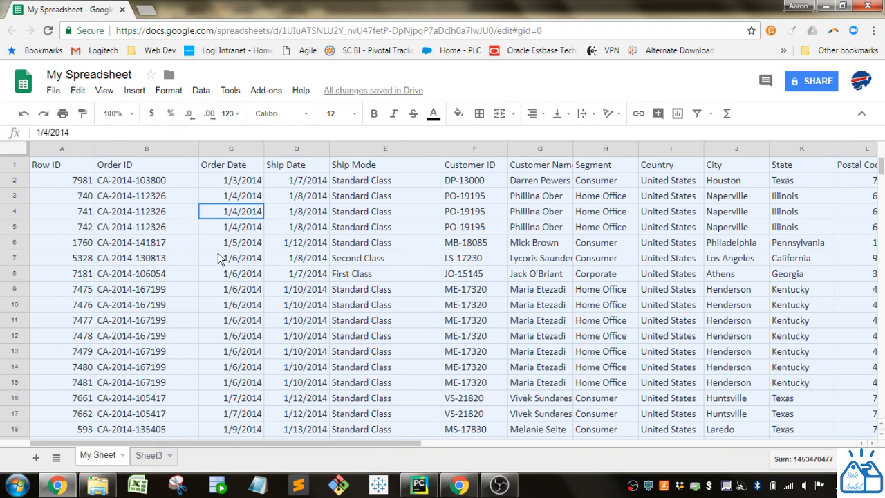
click(231, 242)
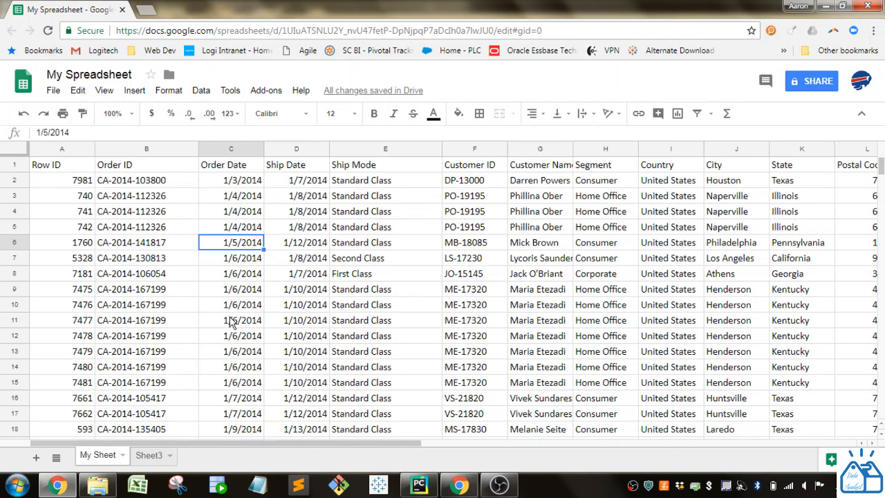
mouse_move(408, 298)
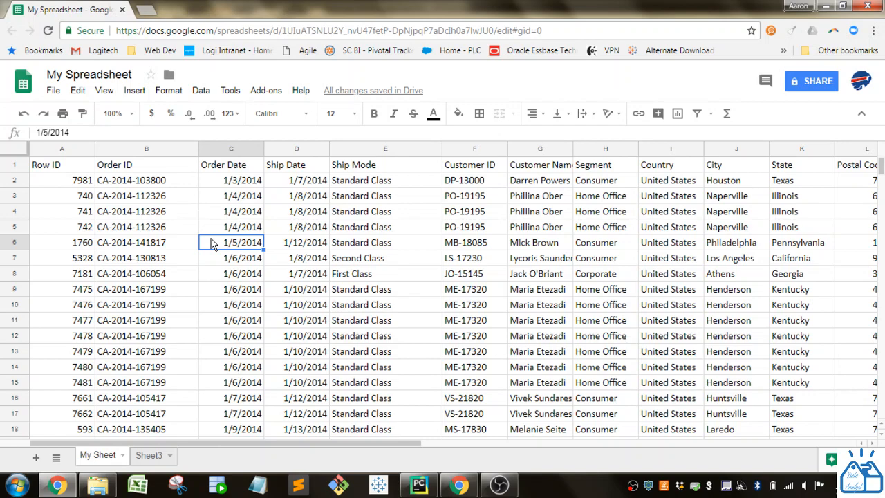
click(231, 211)
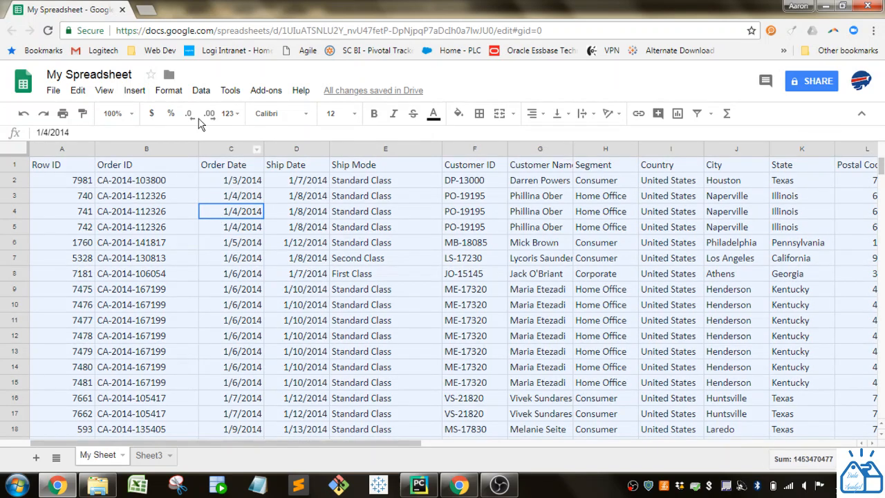
- Sort the range by Order Date A→Z, then Ship Mode A→Z
click(201, 90)
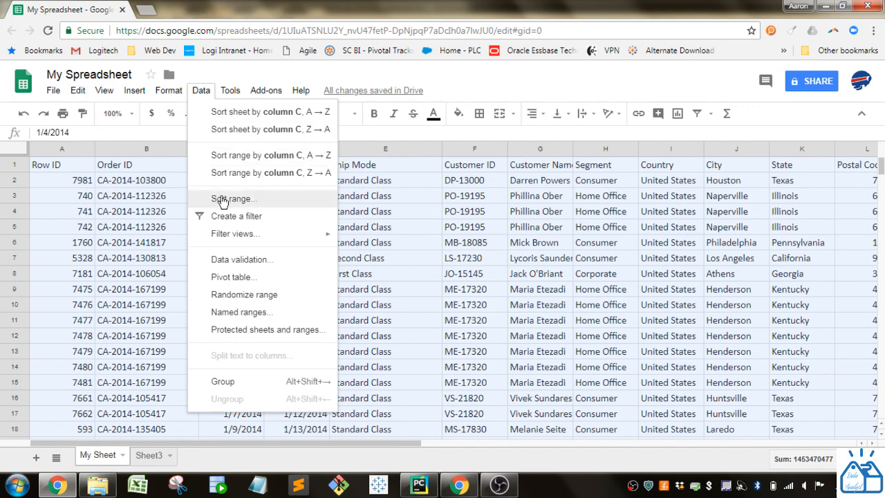
click(234, 199)
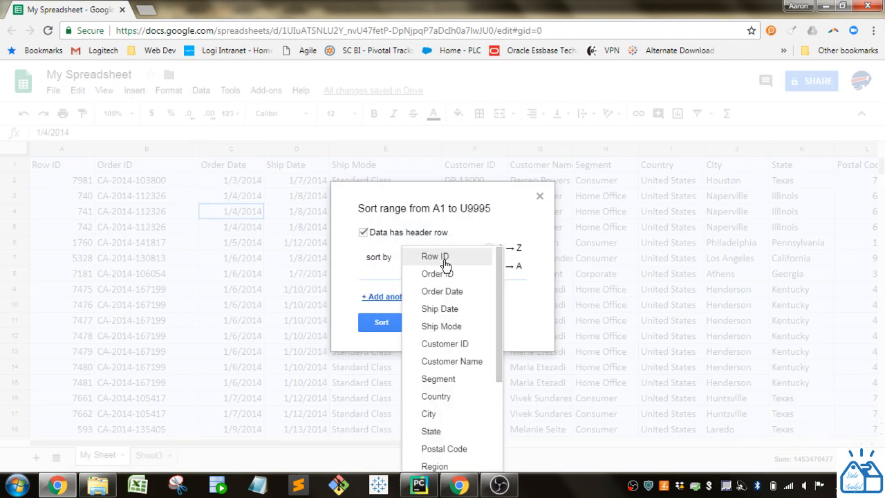
click(442, 291)
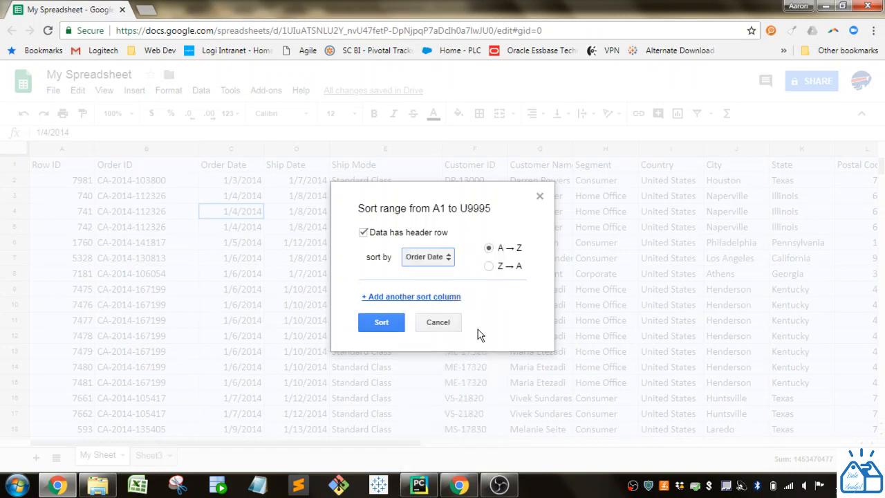
mouse_move(415, 302)
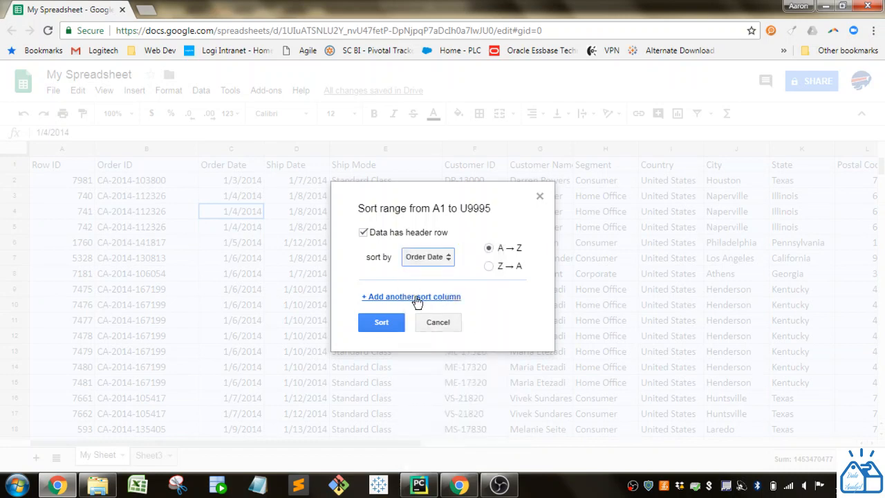
click(410, 296)
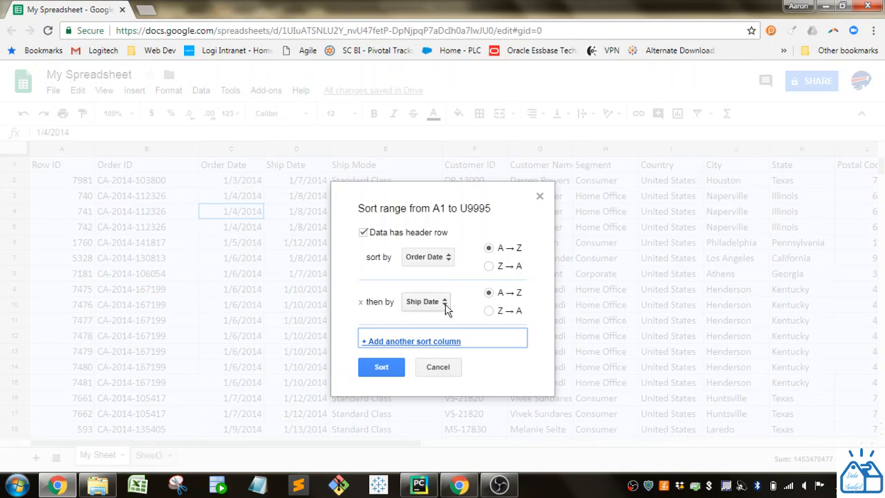
click(426, 302)
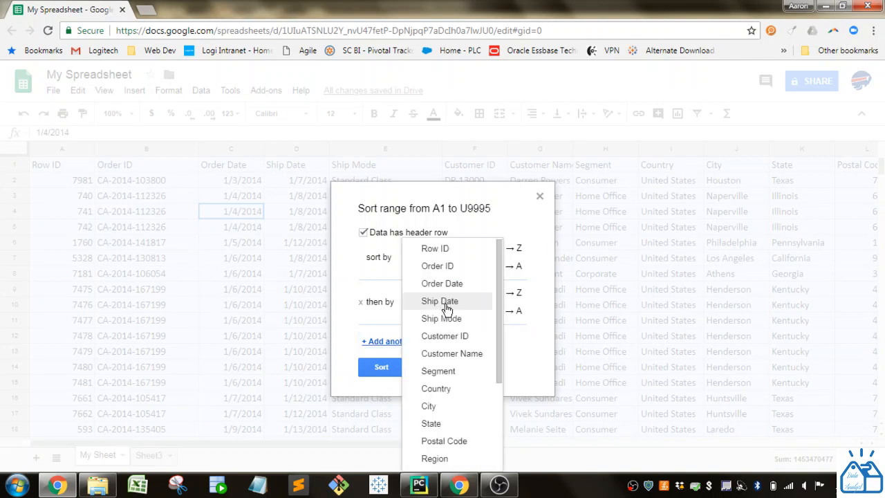
click(441, 318)
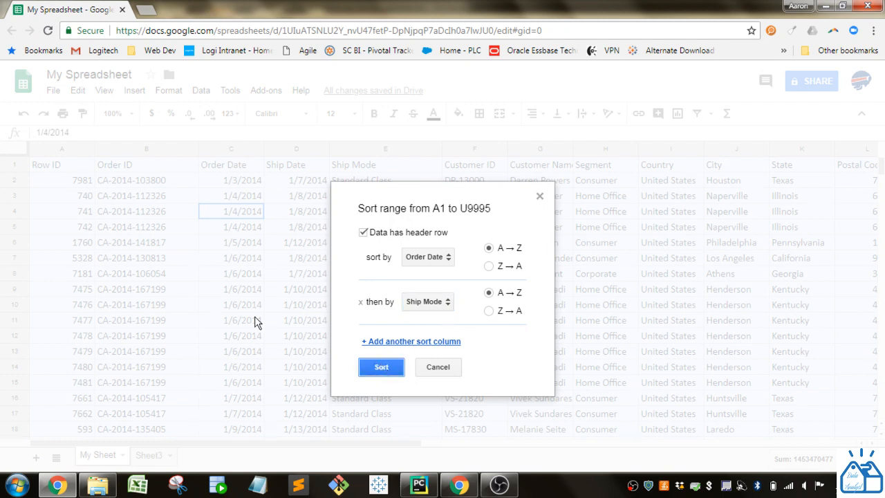
click(381, 367)
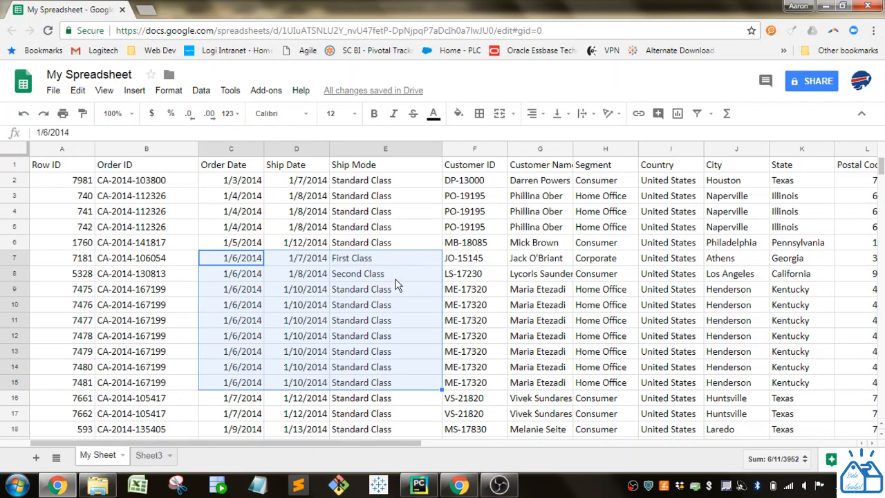
mouse_move(394, 279)
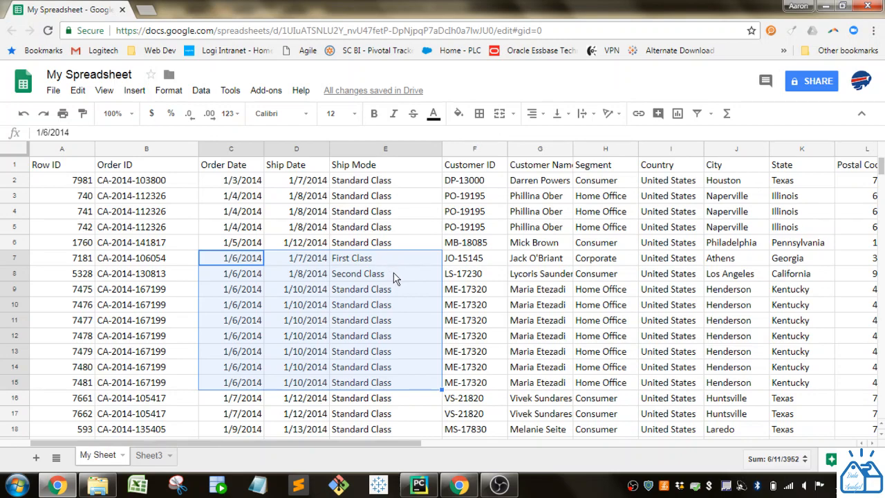
mouse_move(403, 294)
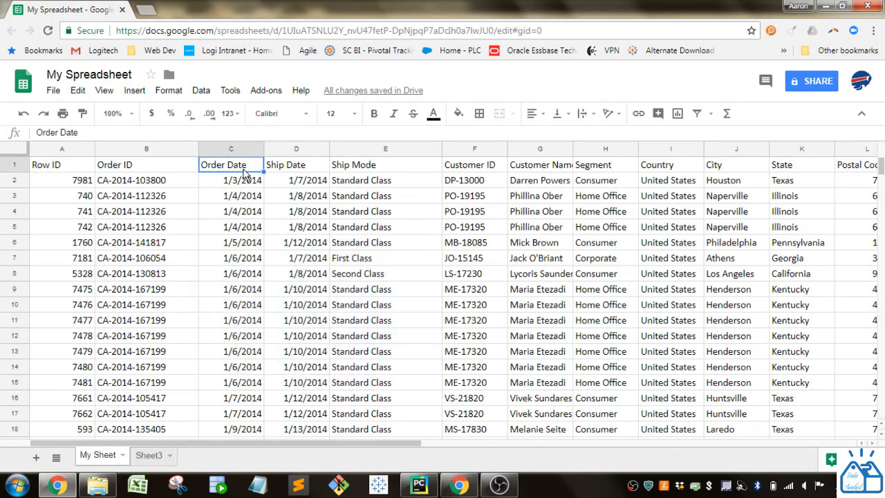
- Turn on the header filter and sort the Ship Date column A→Z
click(200, 91)
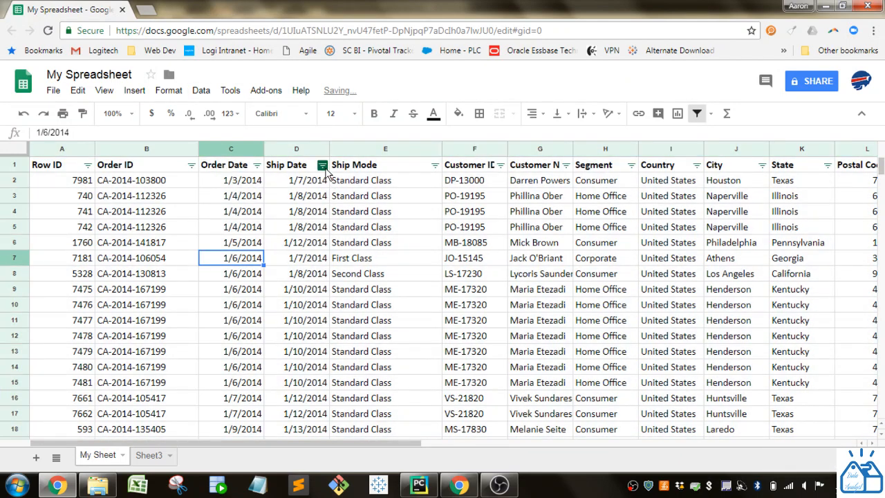
click(322, 165)
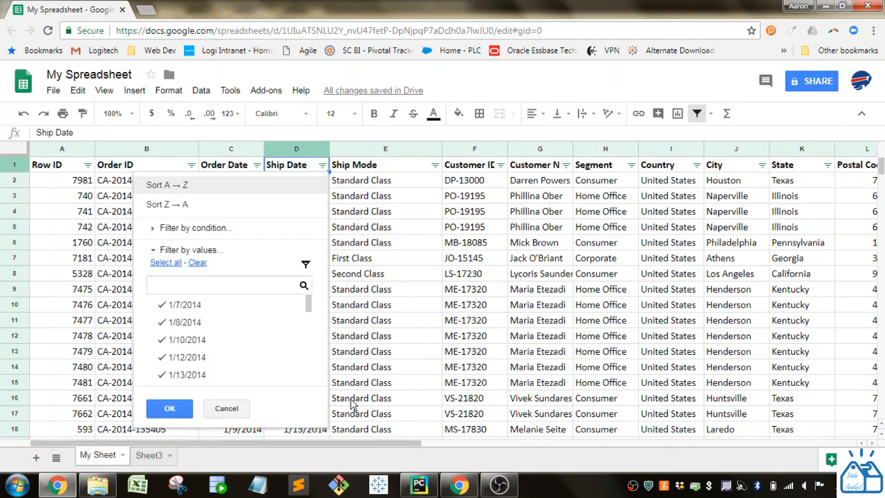
click(169, 408)
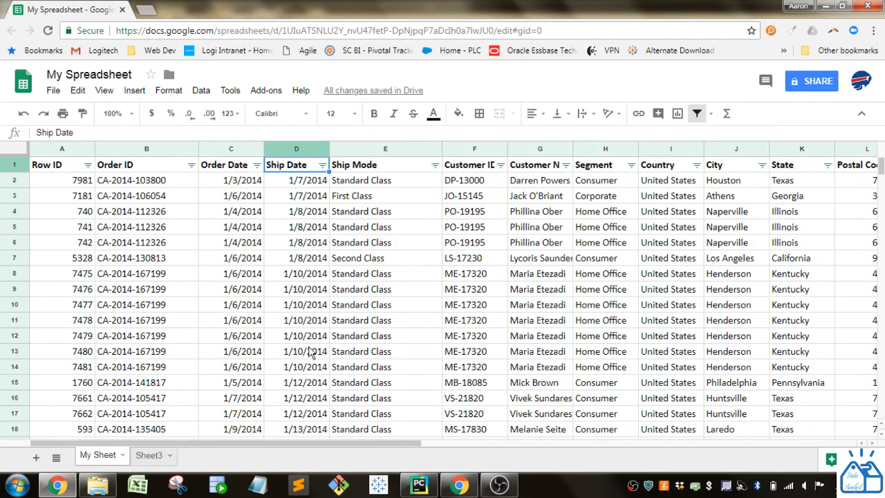
scroll(down, 3)
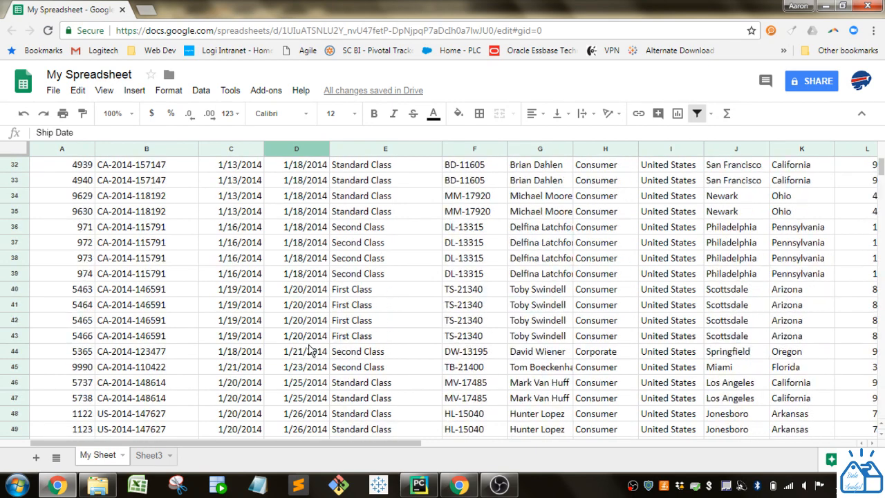